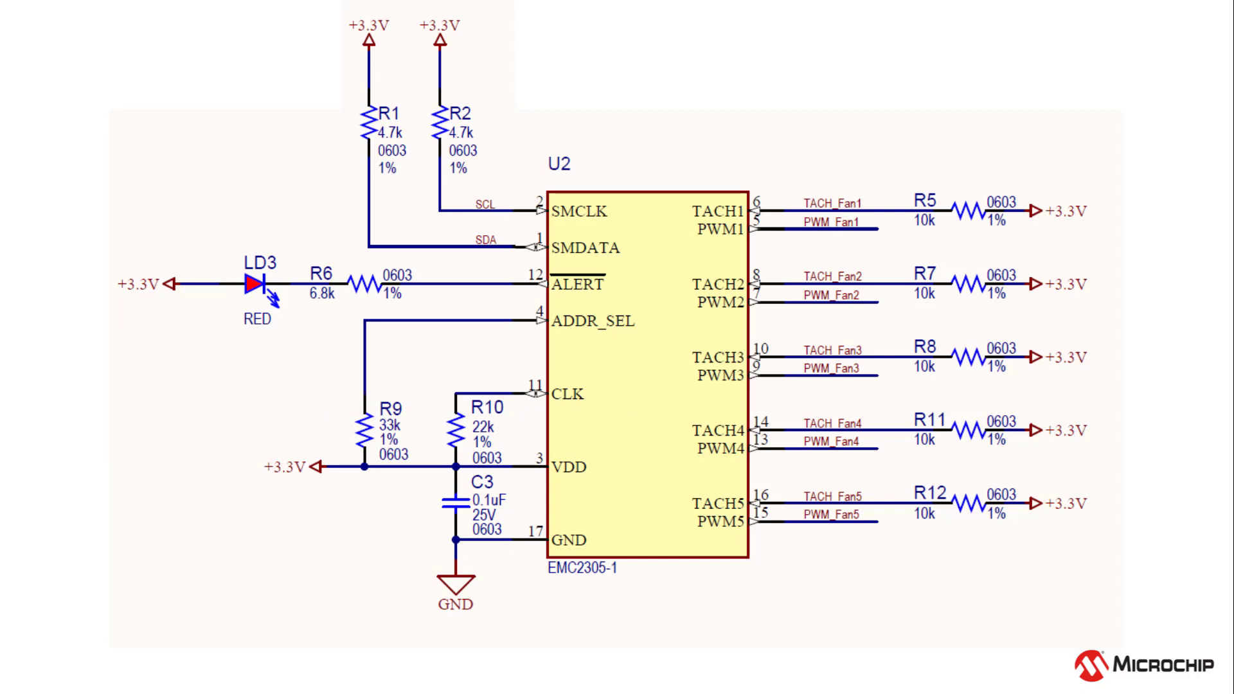
- Reveal the red box around the 22k resistor R10 tying CLK to VDD
left_click(480, 431)
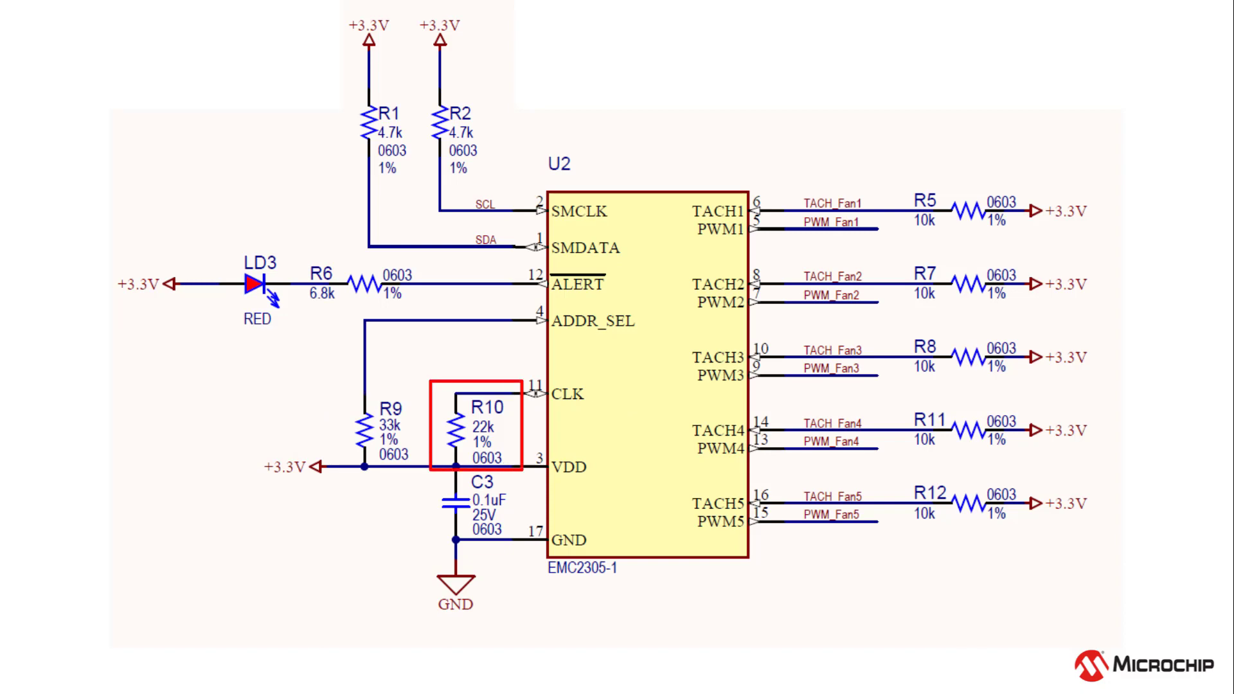